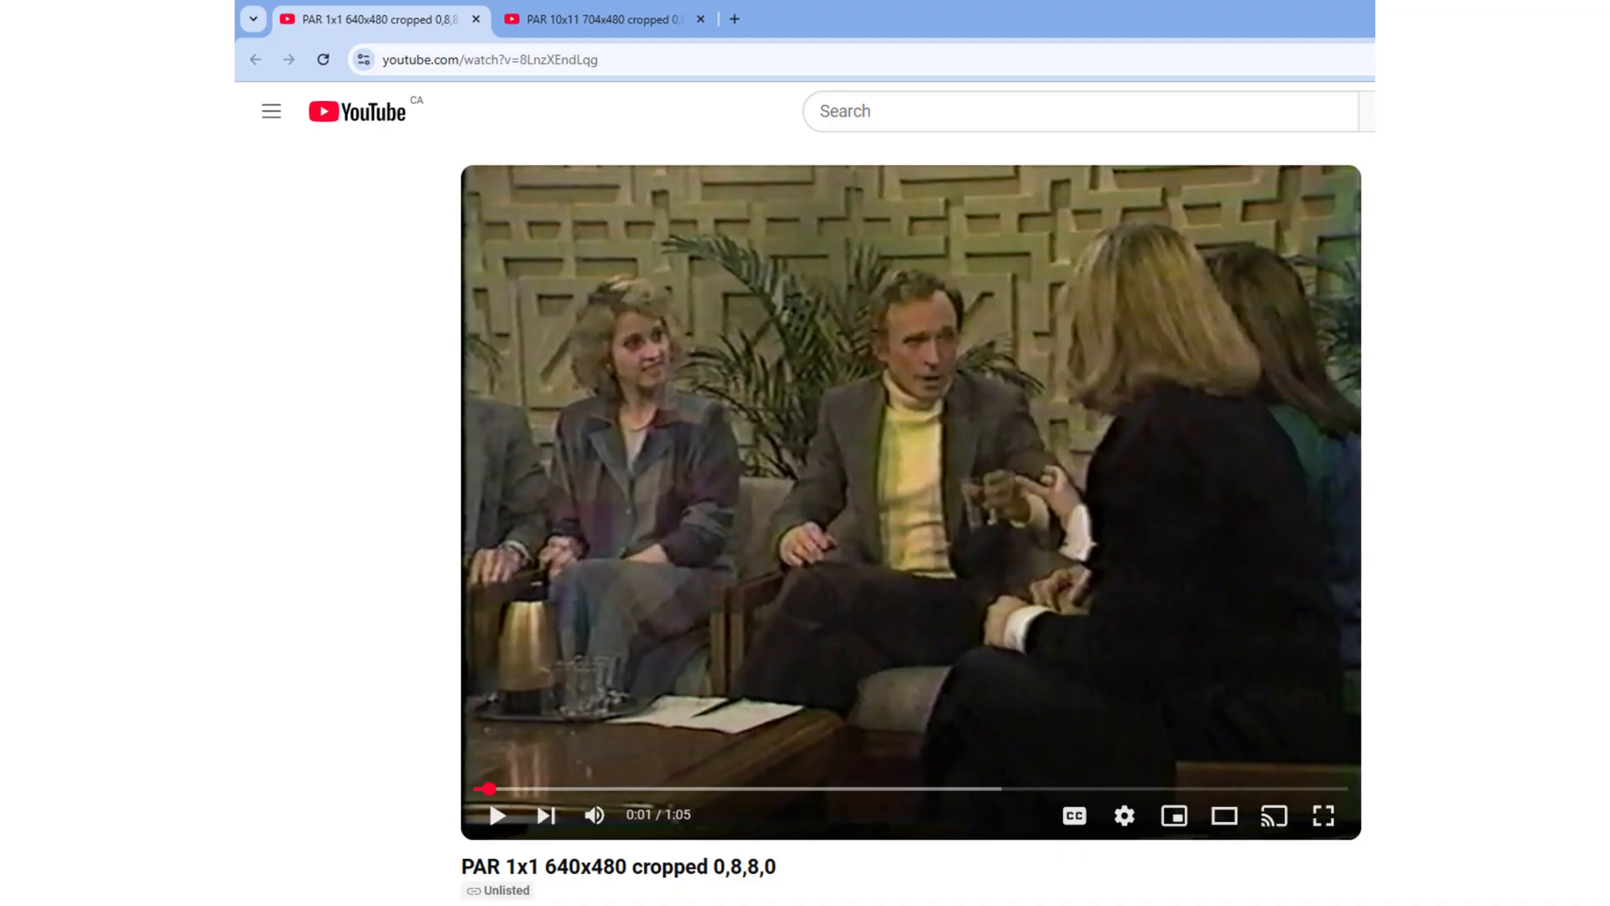
# Step: Switch between the 704x480 and 640x480 test videos, ending on the 704x480 video
pyautogui.click(595, 19)
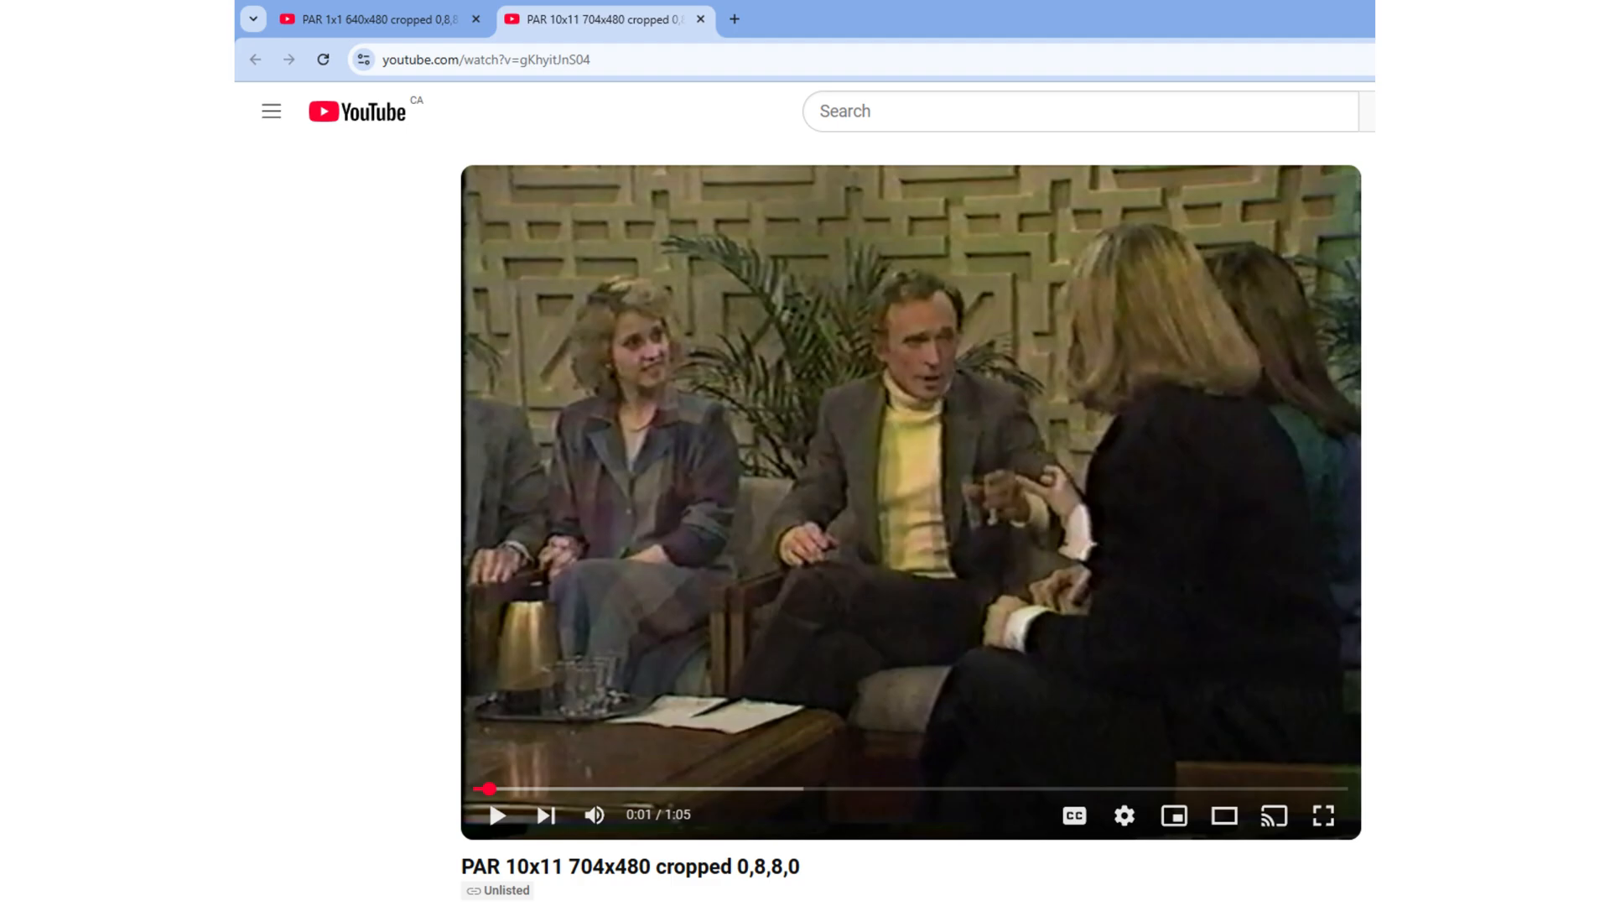
pyautogui.click(377, 19)
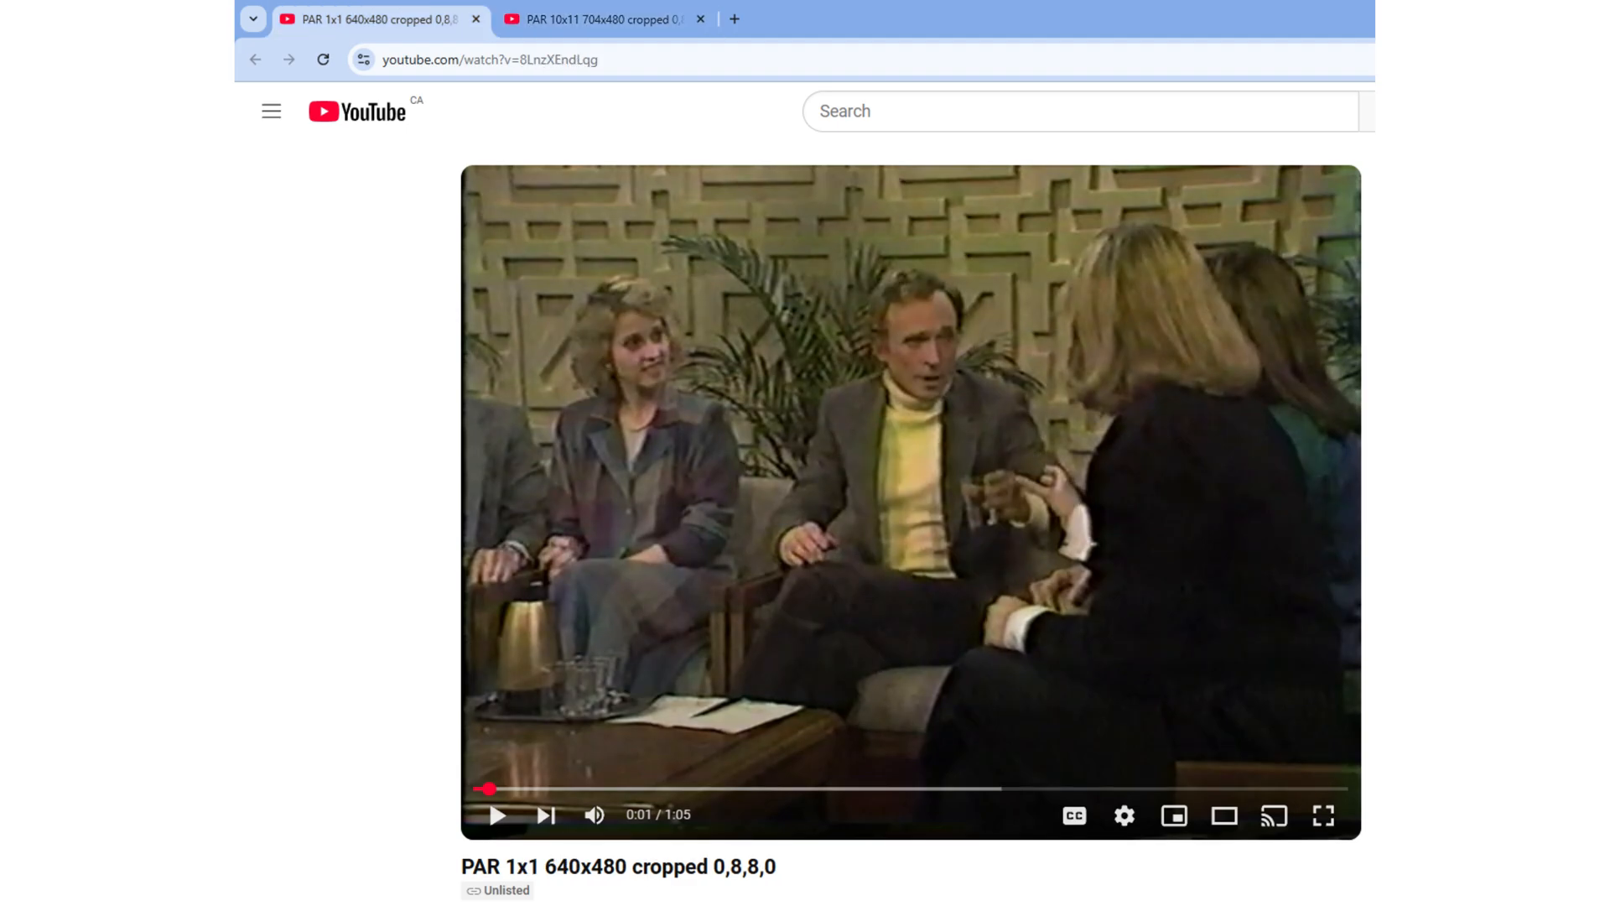
pyautogui.click(596, 18)
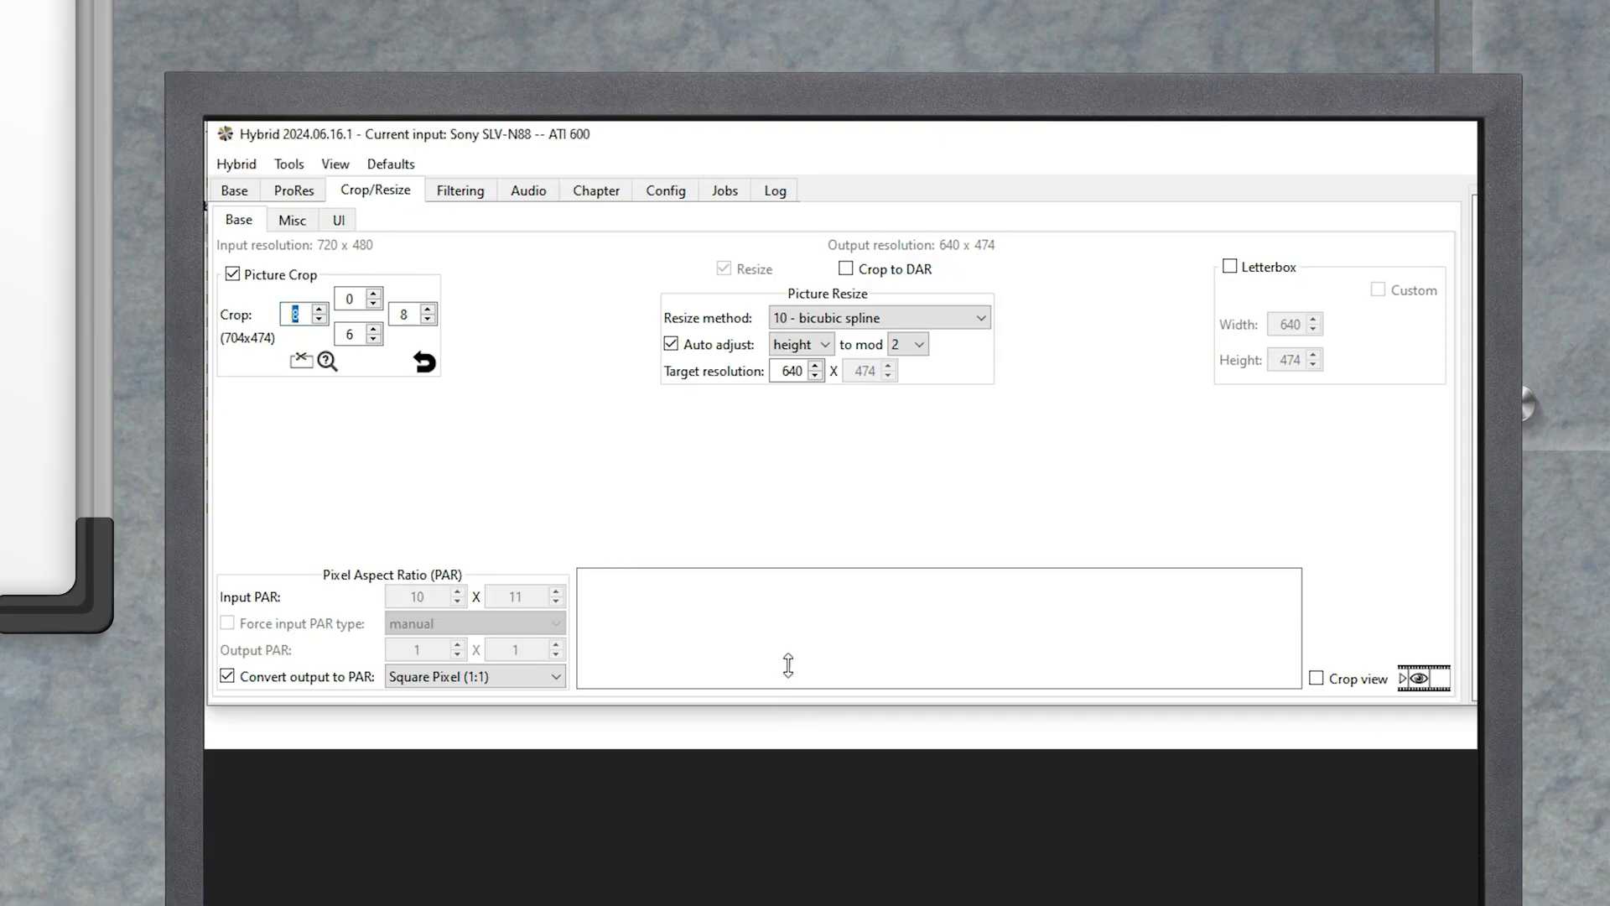
pyautogui.moveTo(1068, 490)
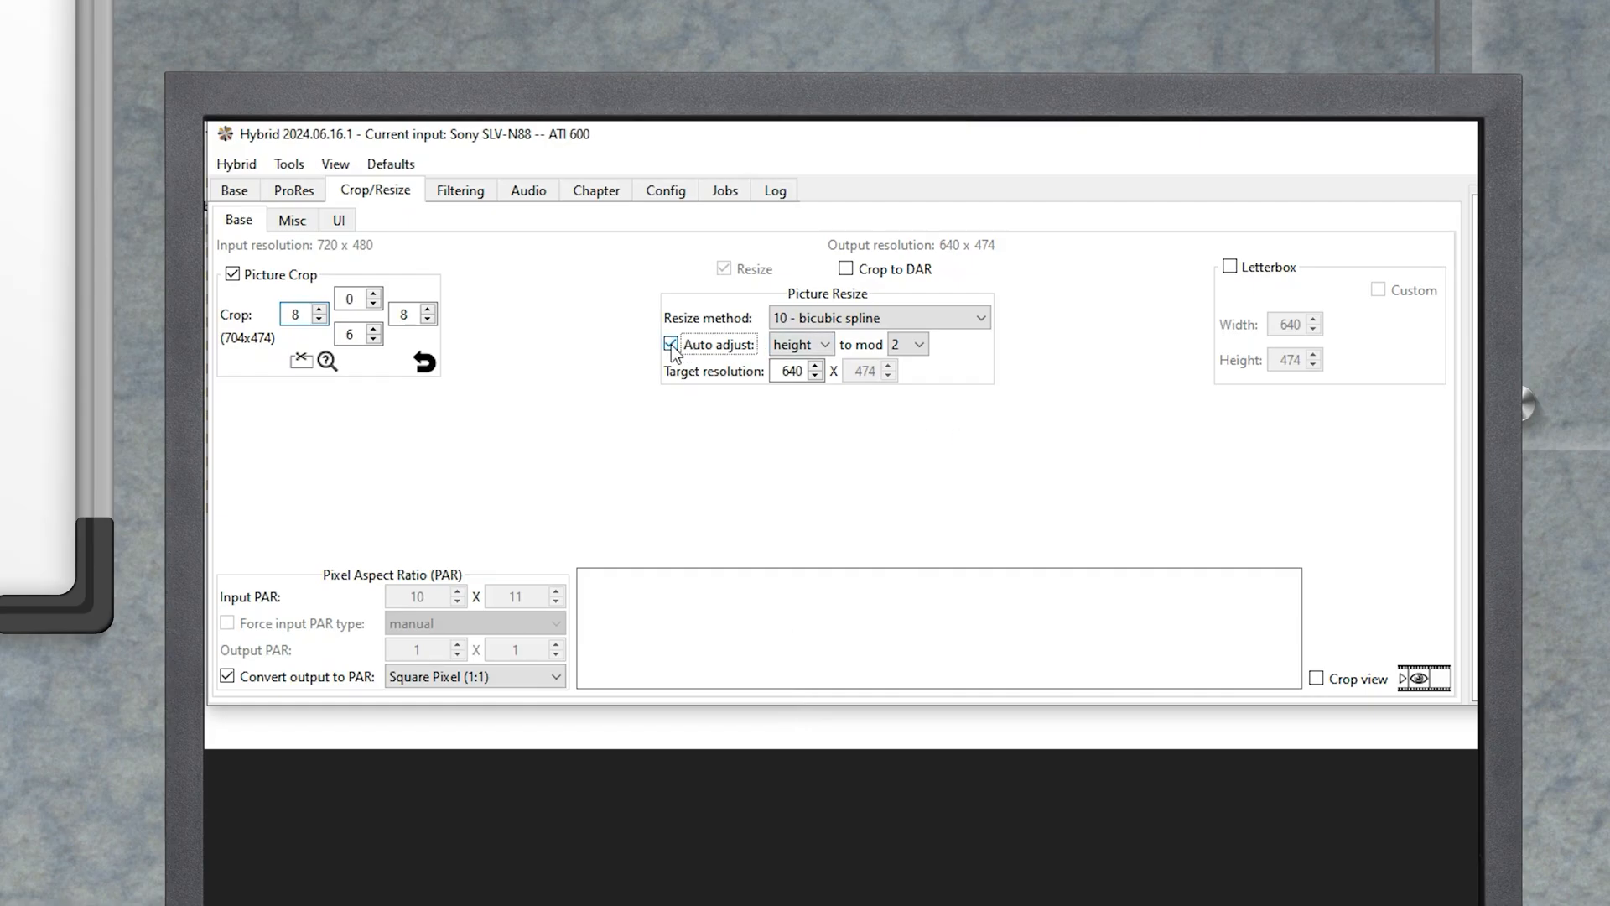
# Step: Uncheck Auto adjust and raise the target height until the resolution reads 640x480
pyautogui.click(673, 343)
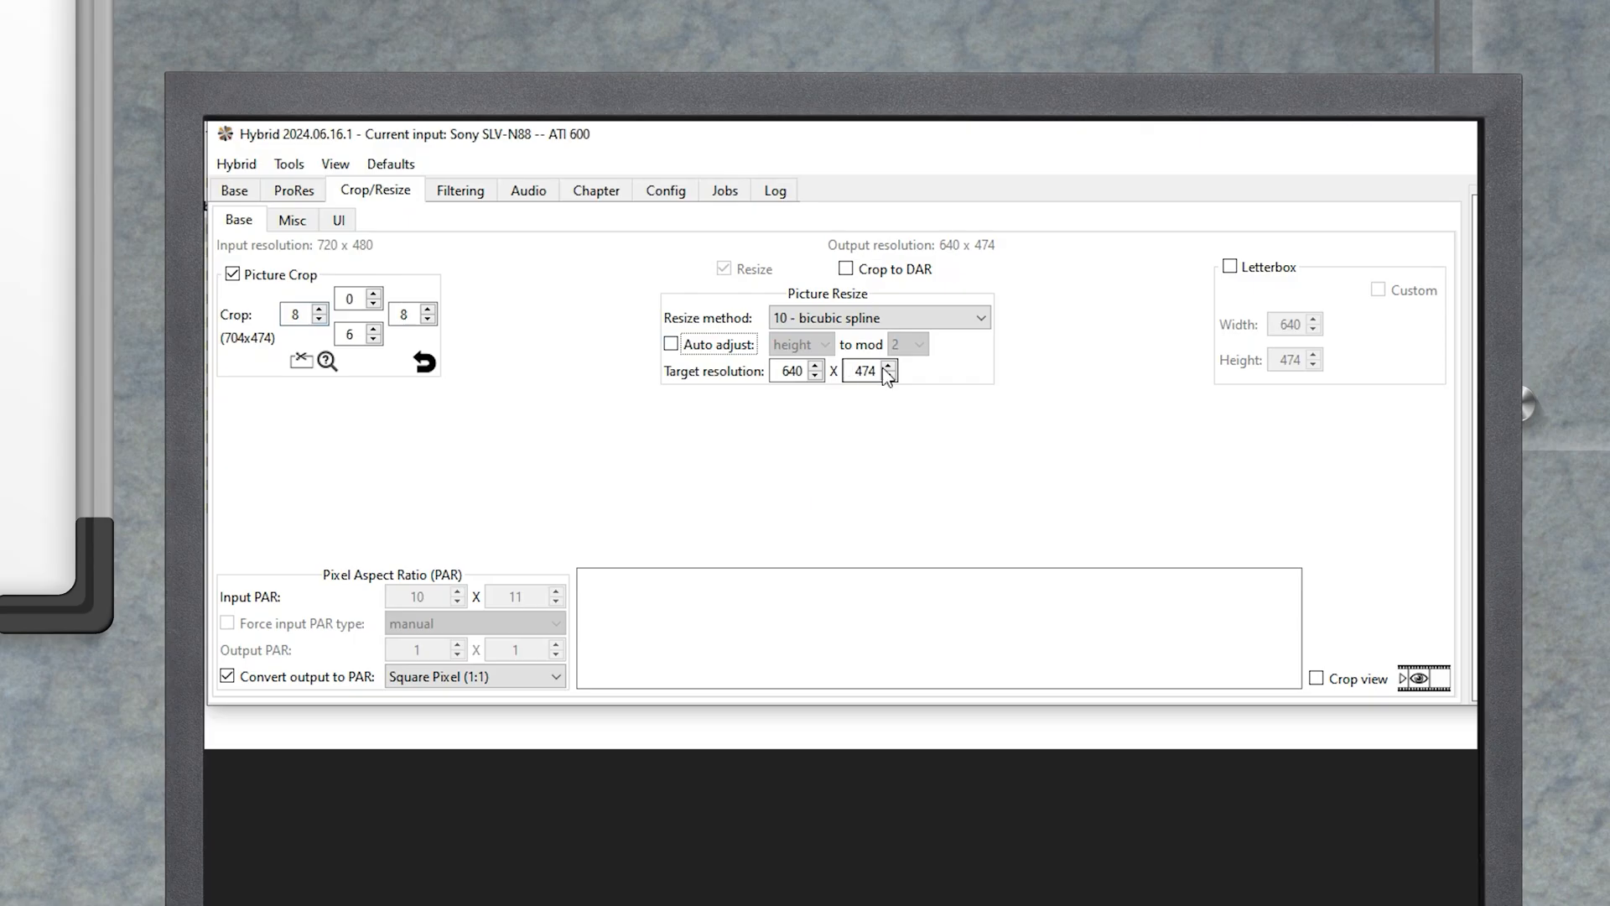
pyautogui.click(890, 365)
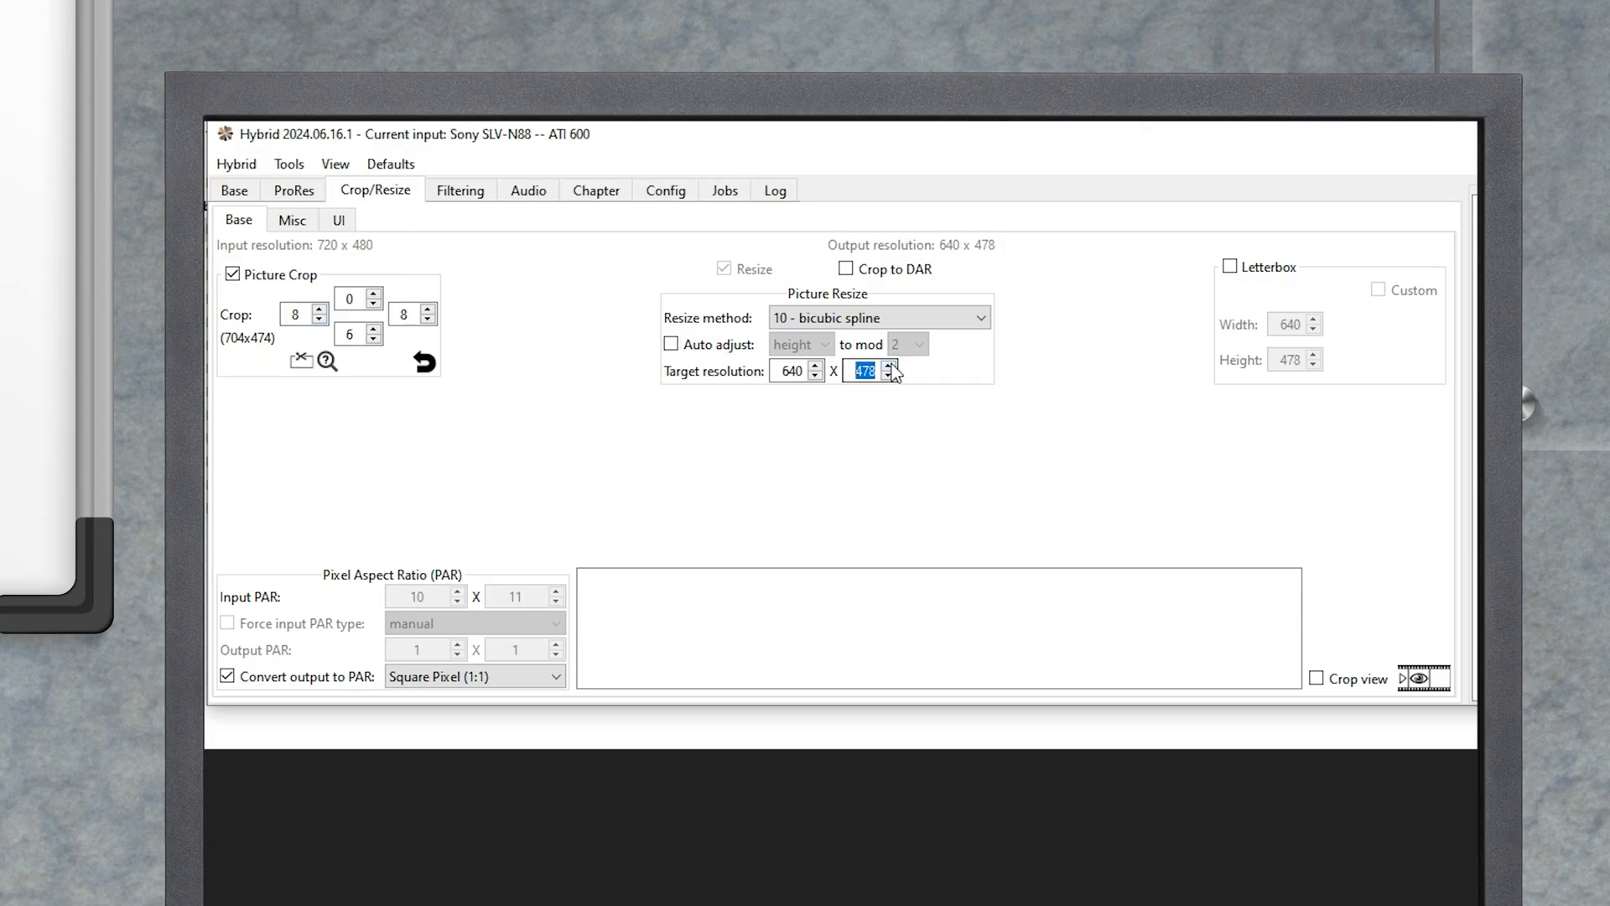
pyautogui.click(891, 367)
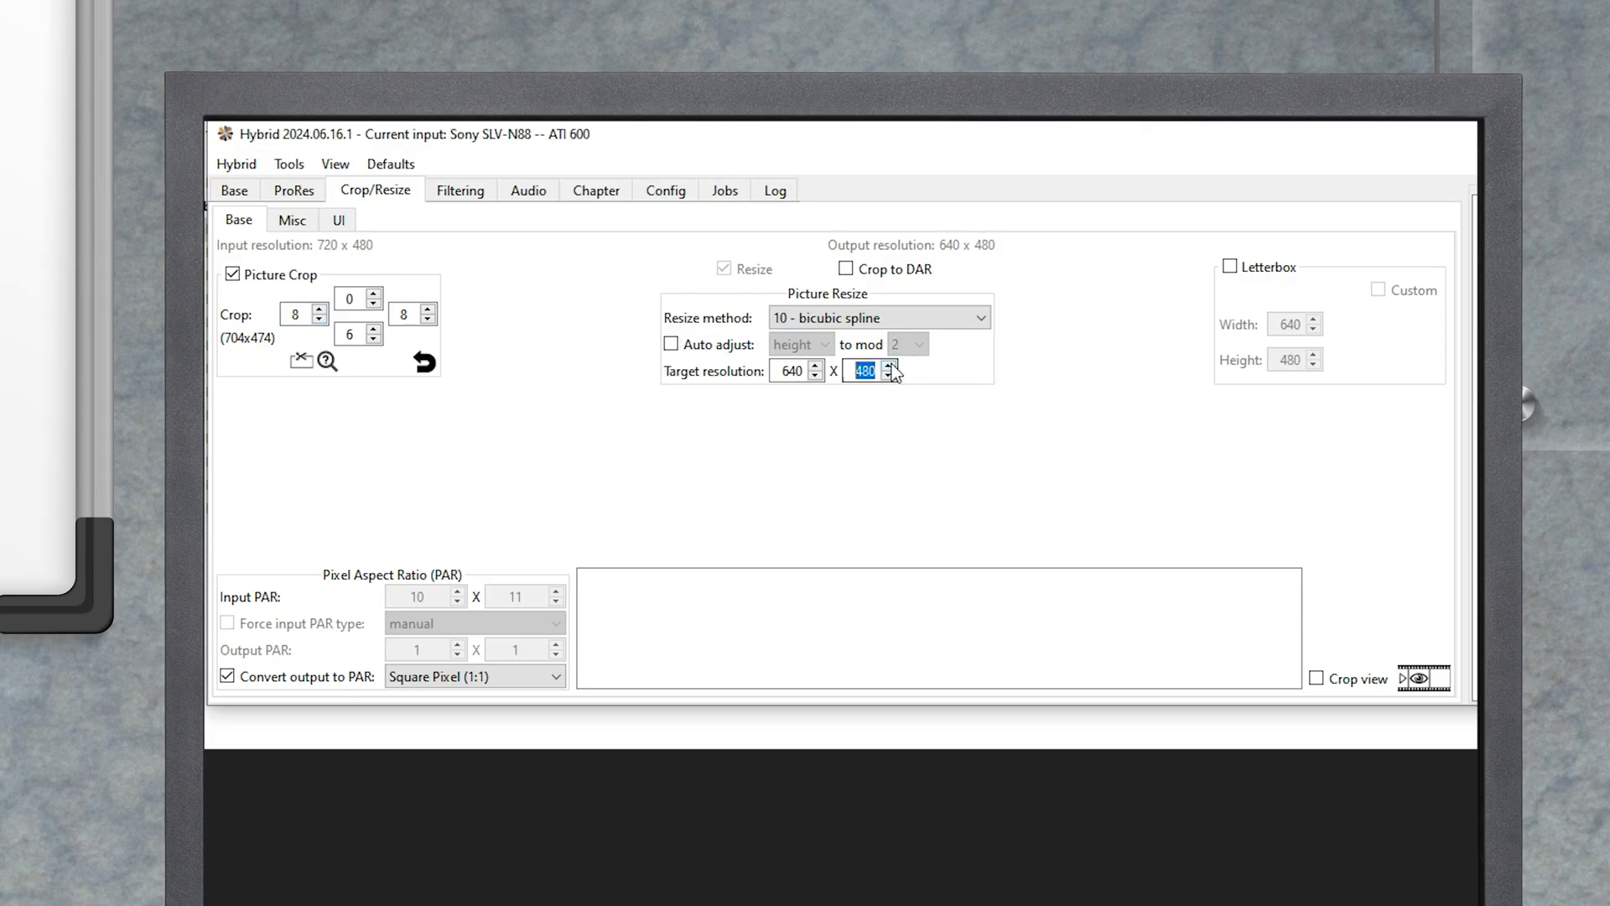
pyautogui.moveTo(919, 408)
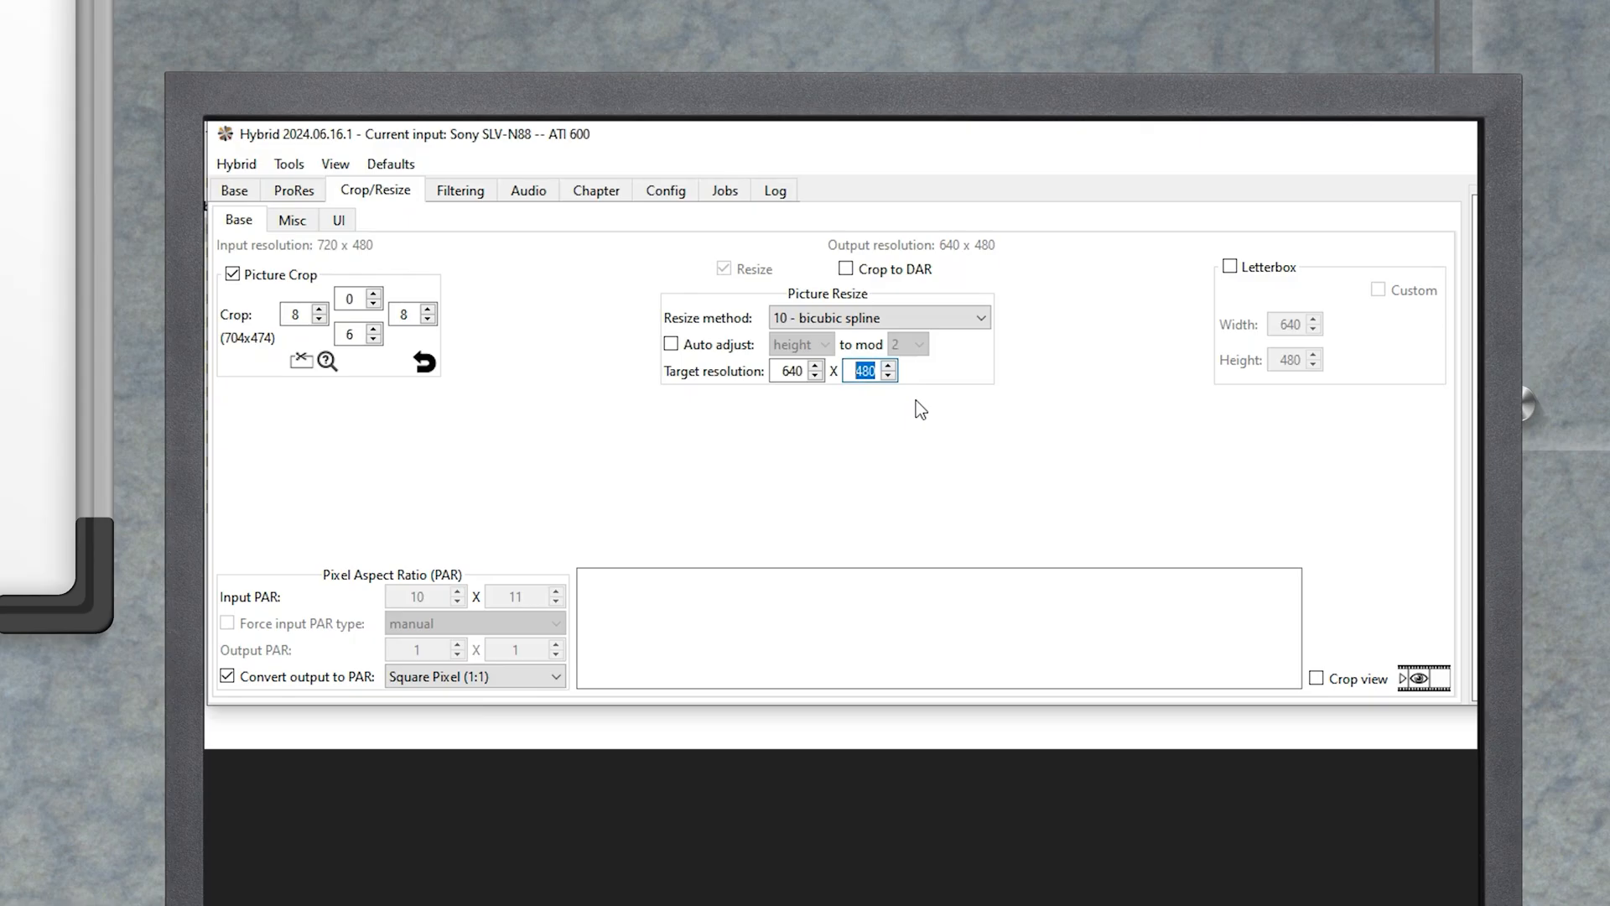